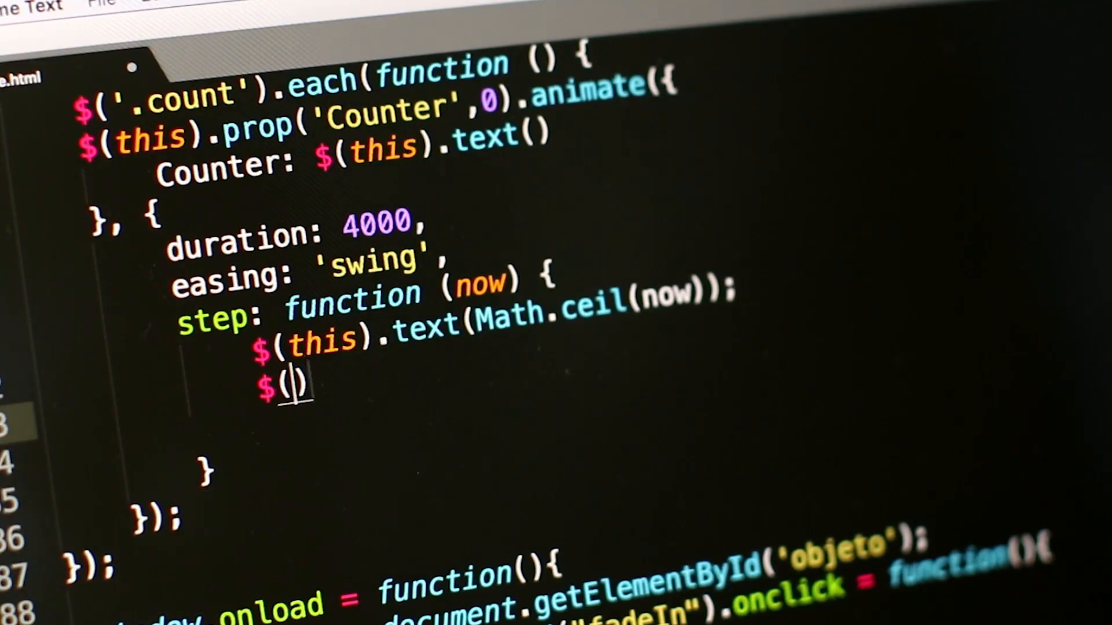
pyautogui.write('this')
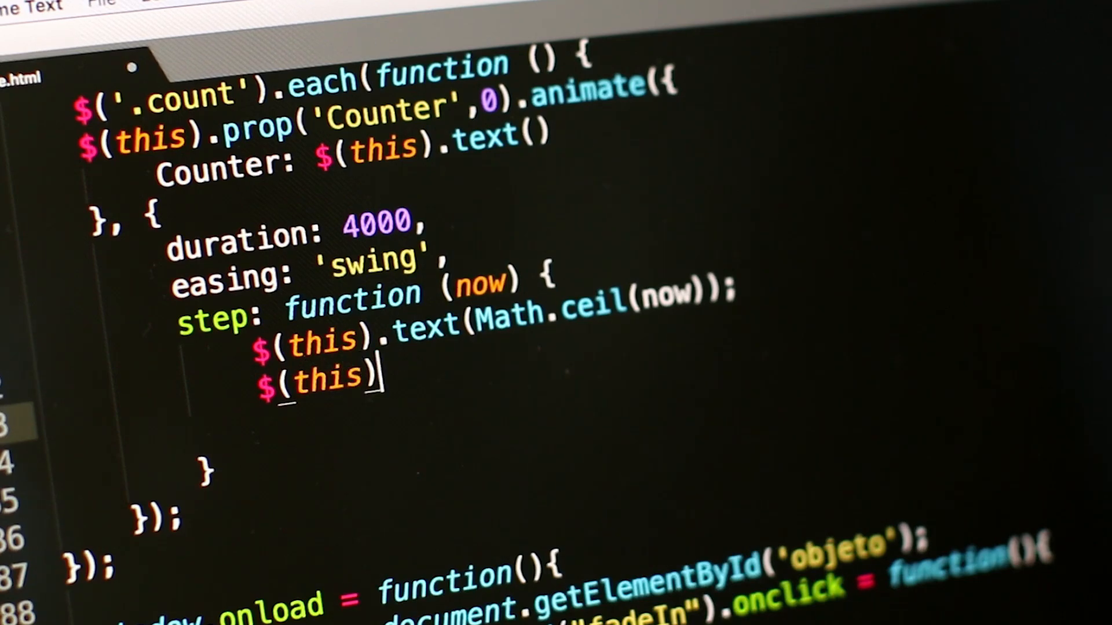
pyautogui.write('.html')
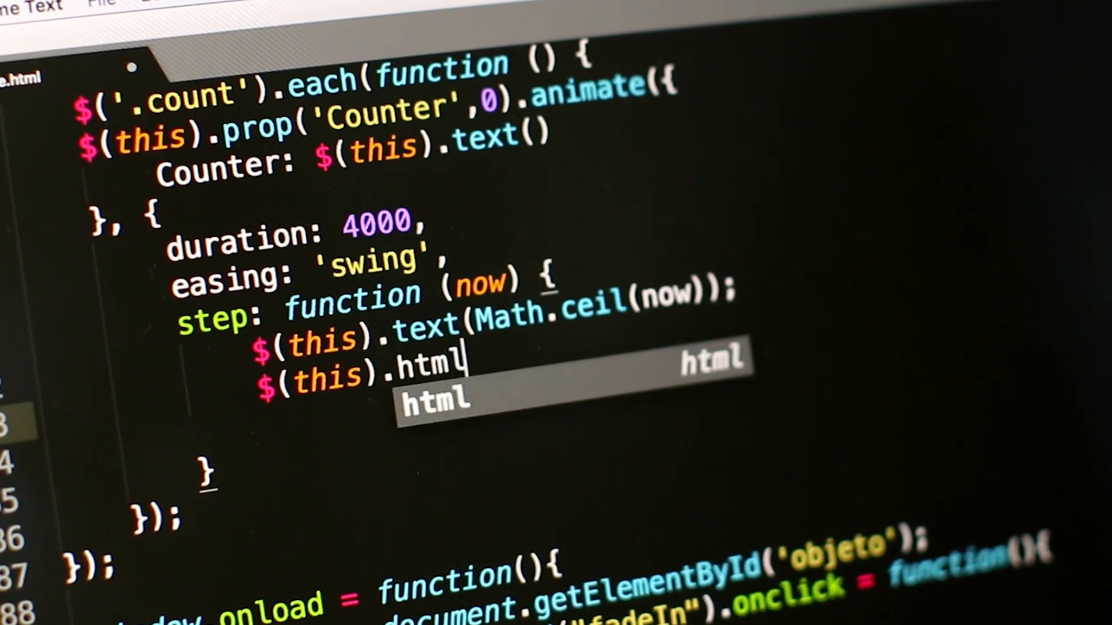